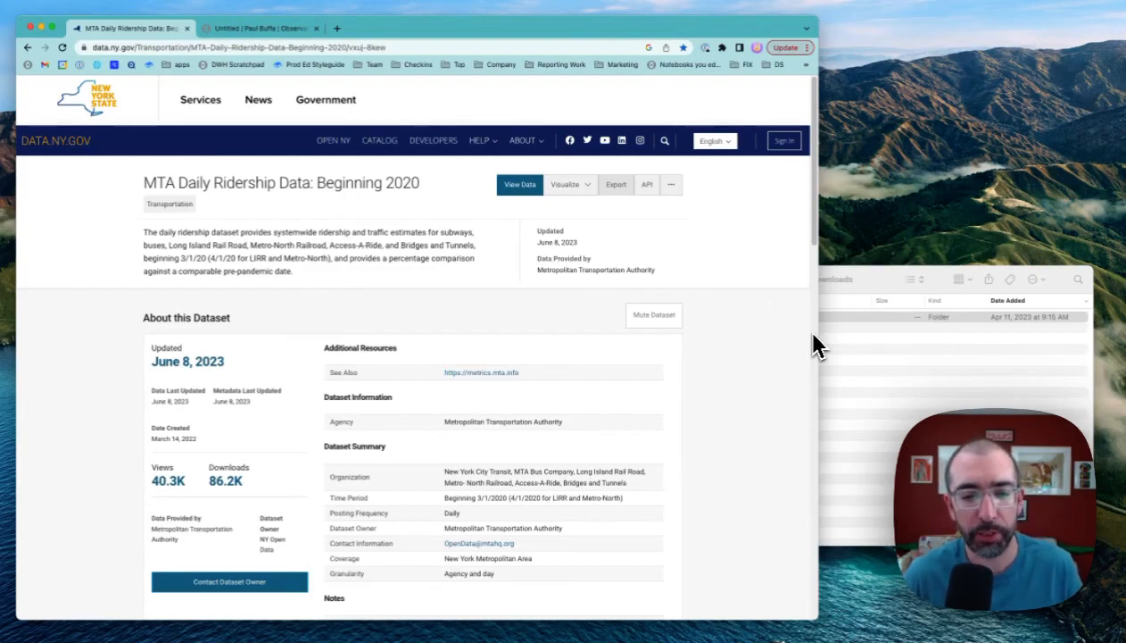
mouse_move(784, 351)
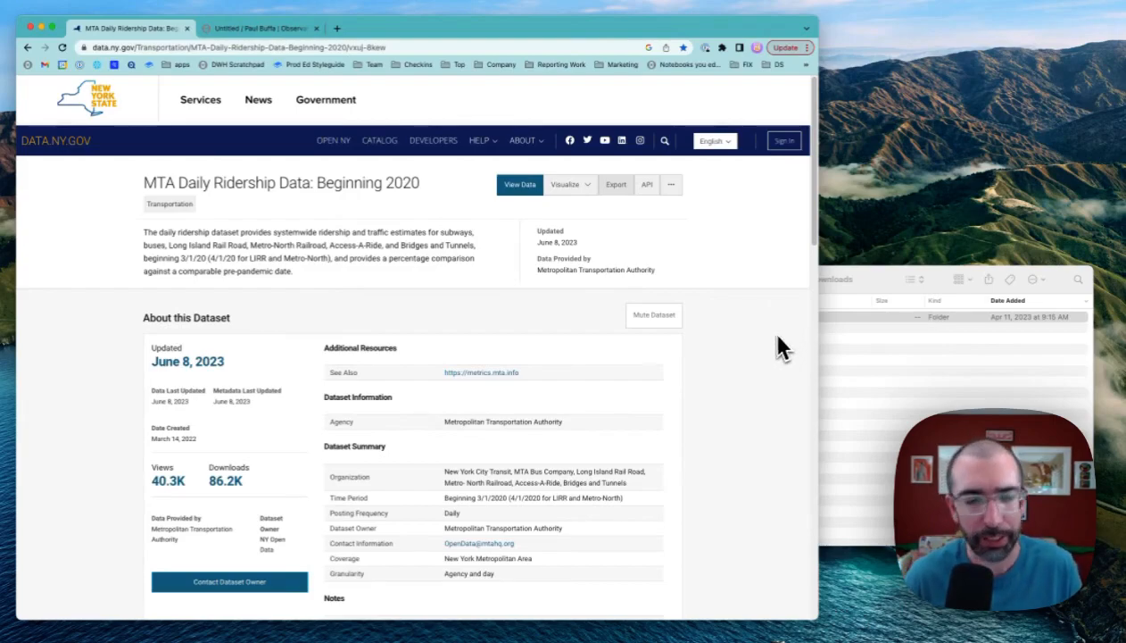
mouse_move(754, 272)
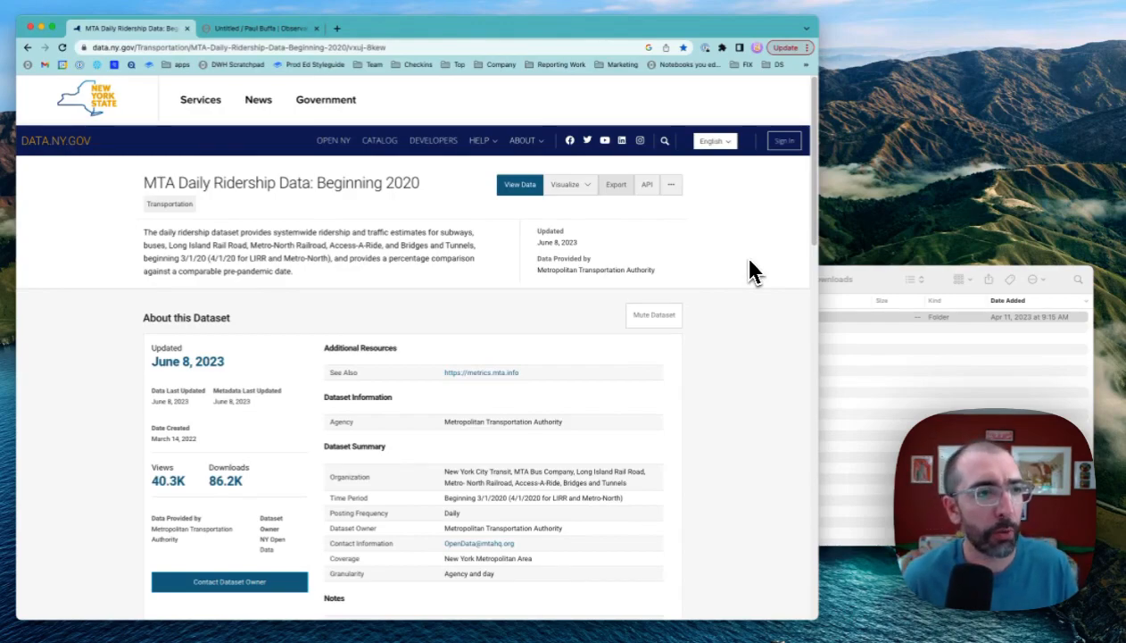
mouse_move(650, 254)
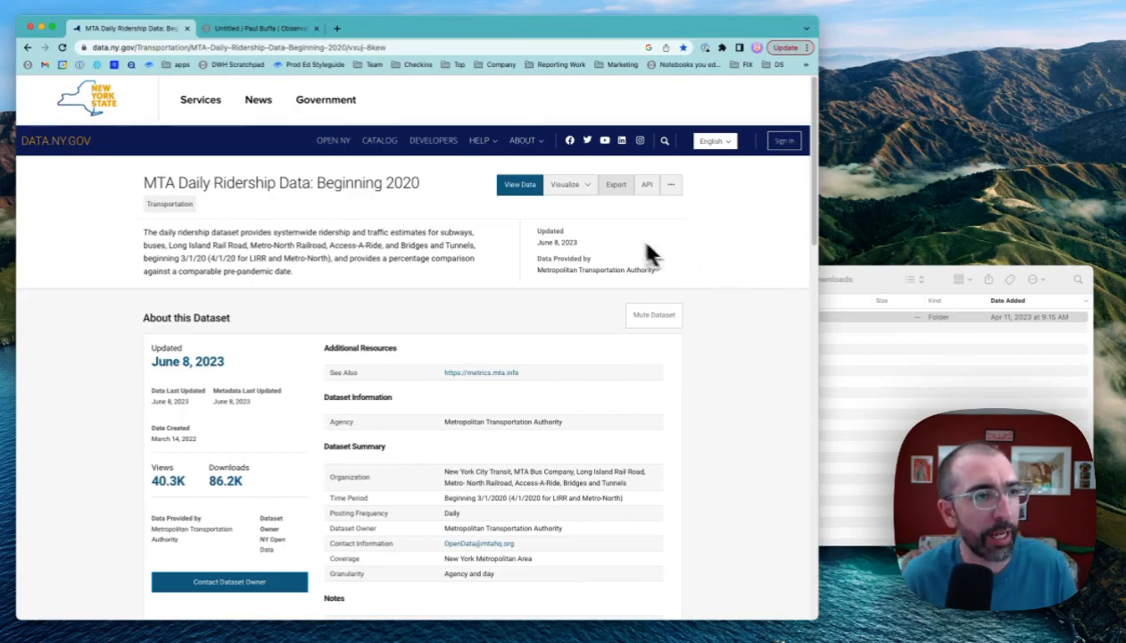
Step: Download the MTA ridership dataset as CSV and return to the untitled Observable notebook
click(616, 184)
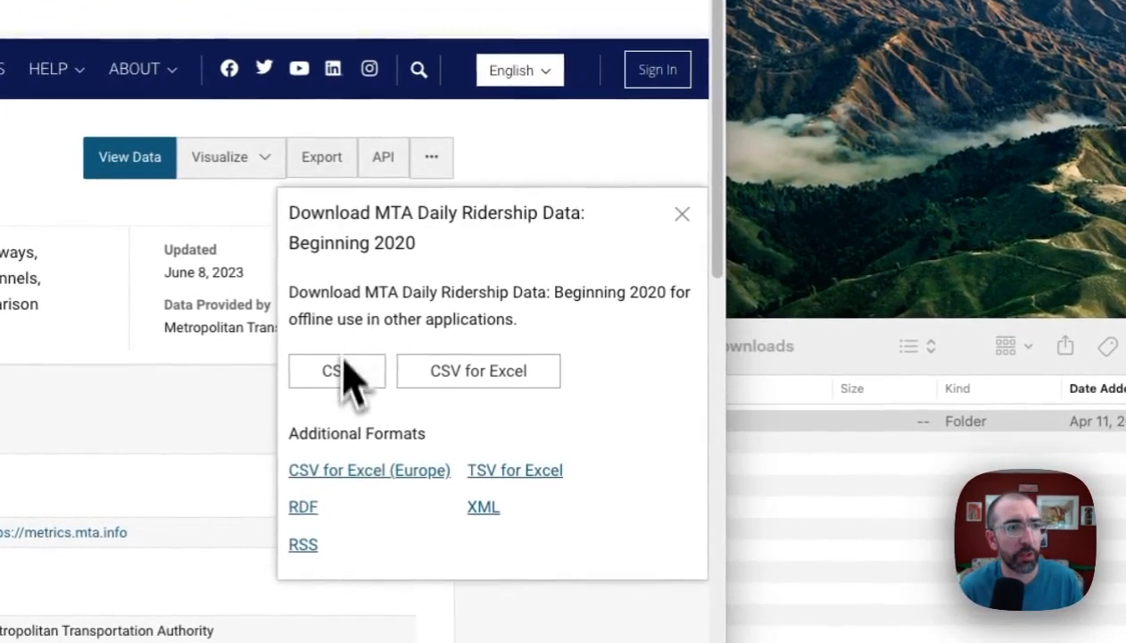
click(335, 370)
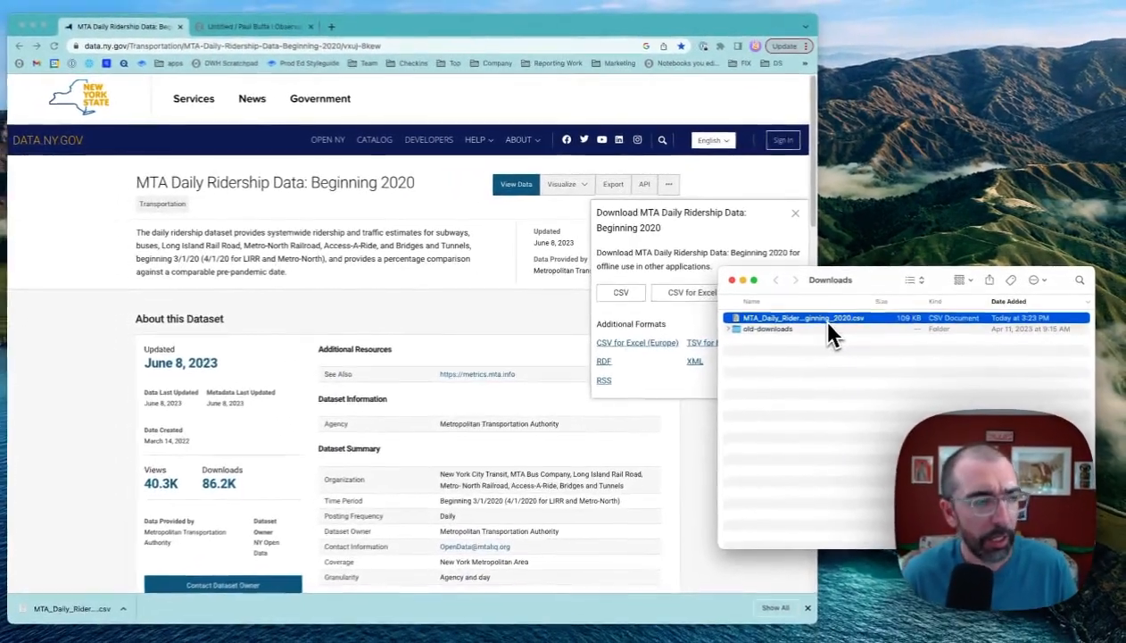
click(259, 28)
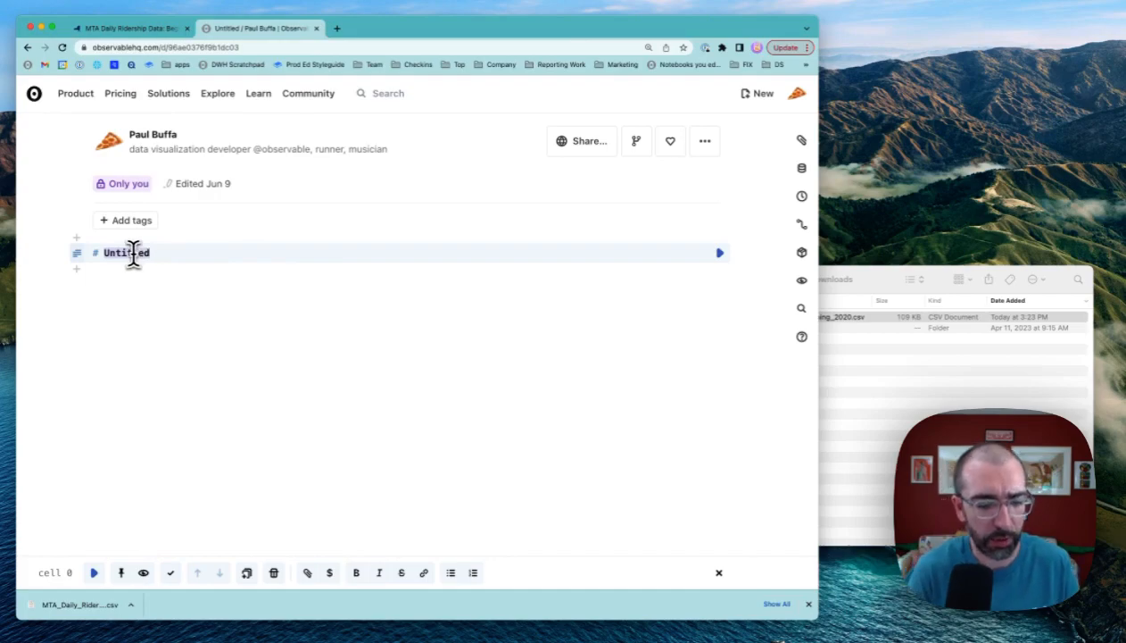
Step: Title the notebook 'MTA Ridership', attach the ridership CSV, and show it as a data table
text(MTA Ridership)
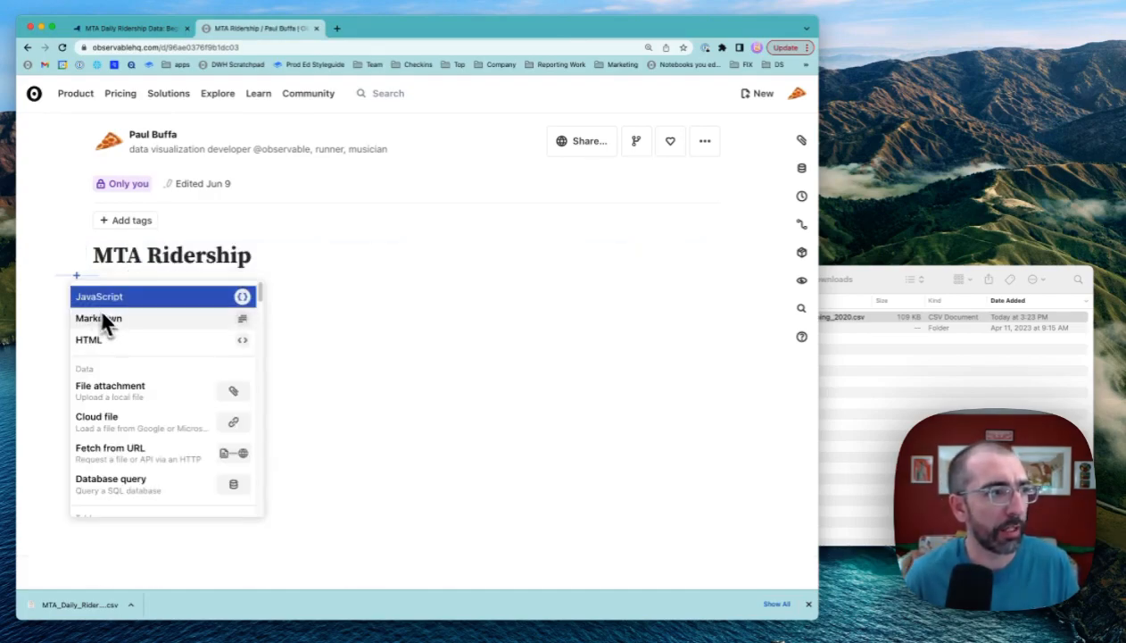
click(110, 390)
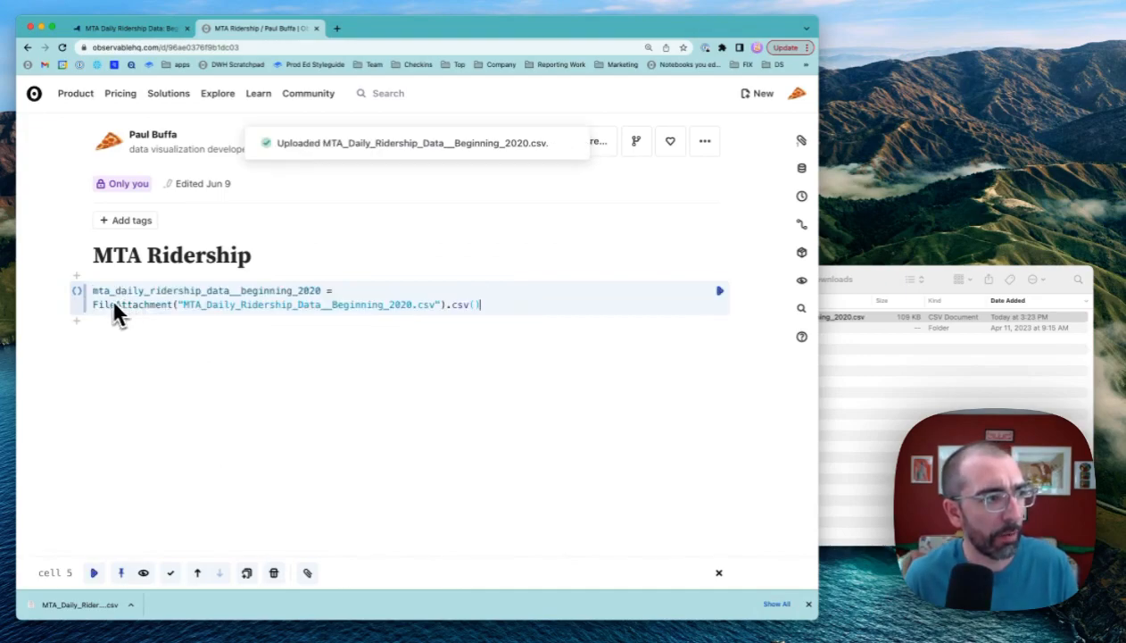
click(77, 321)
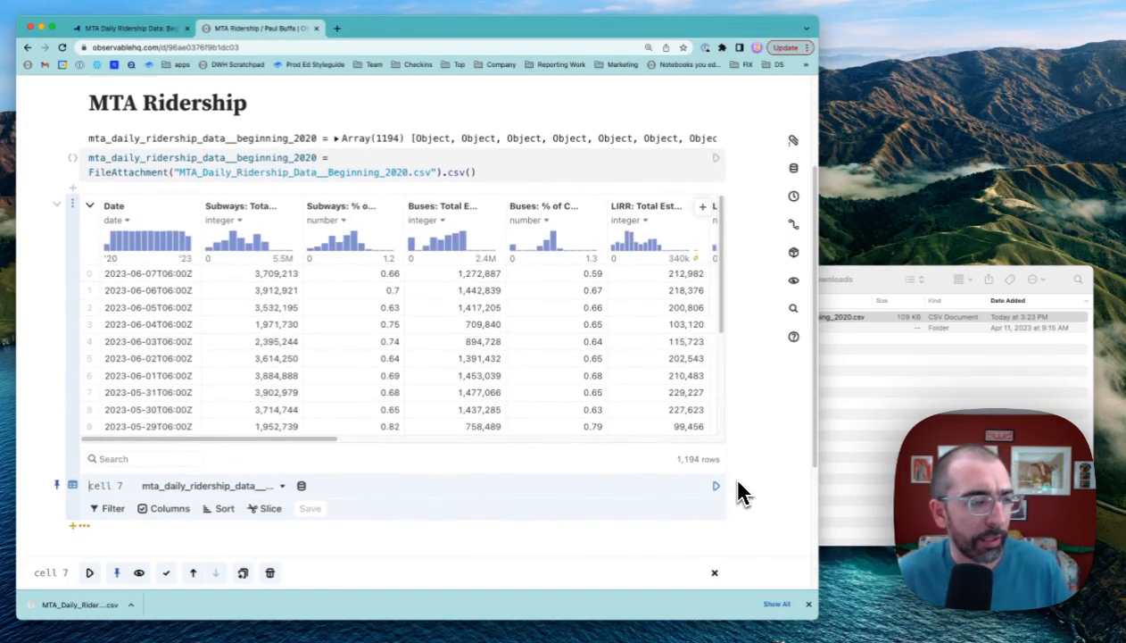
mouse_move(397, 522)
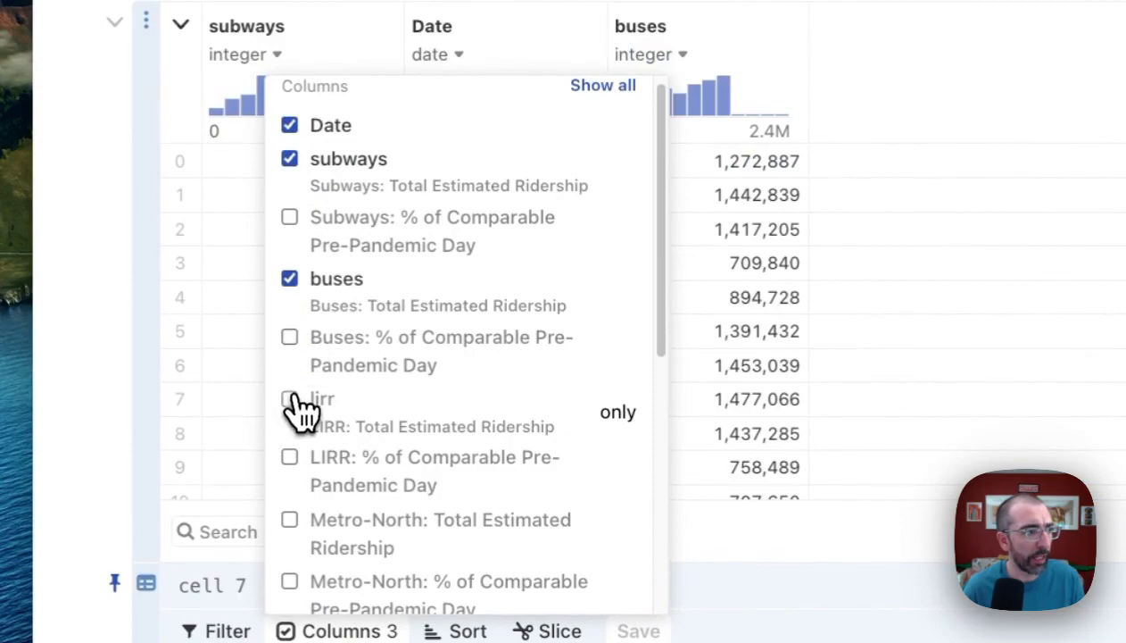
Step: Keep the lirr ridership column alongside Date, subways and buses in the table
click(289, 399)
text(subwaysData)
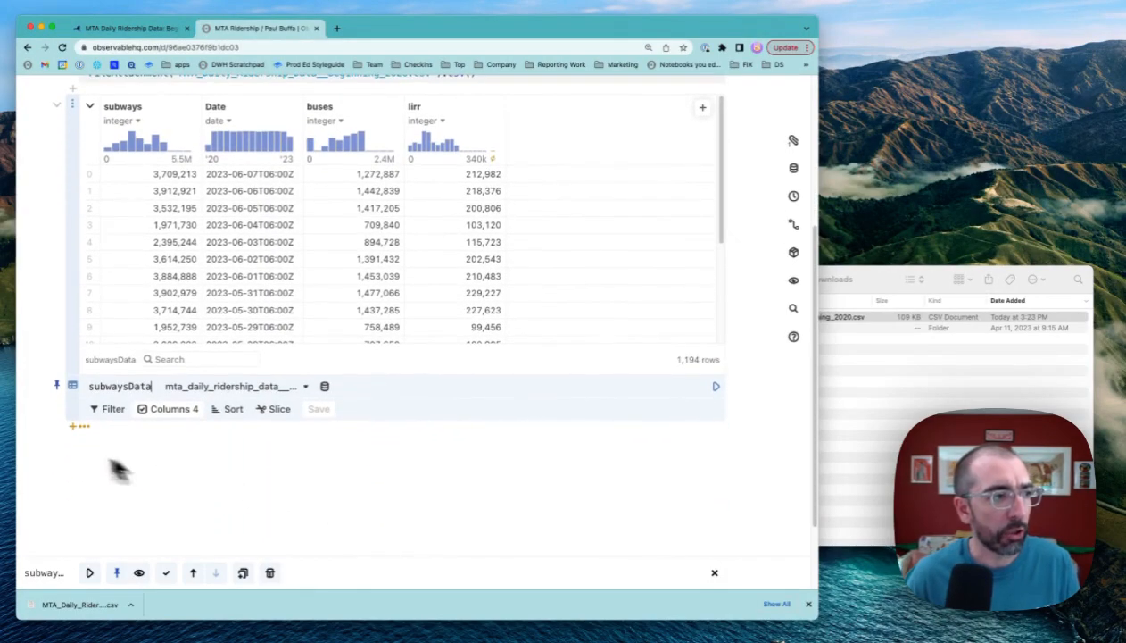
Step: Create a chart from subwaysData with subways ridership on the Y axis
click(73, 426)
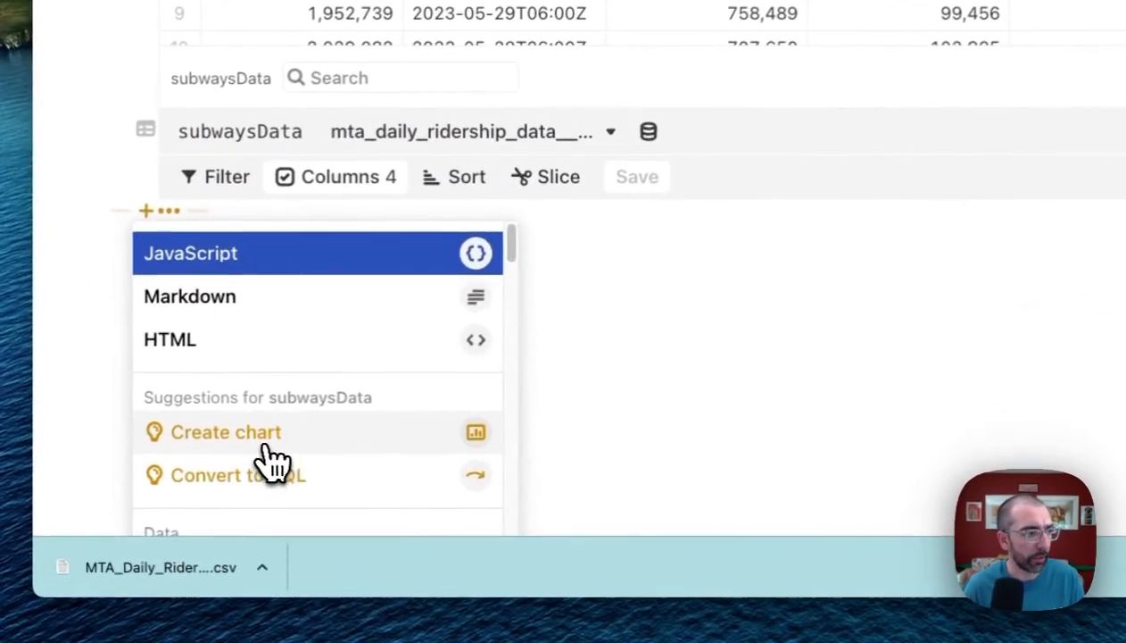
click(225, 432)
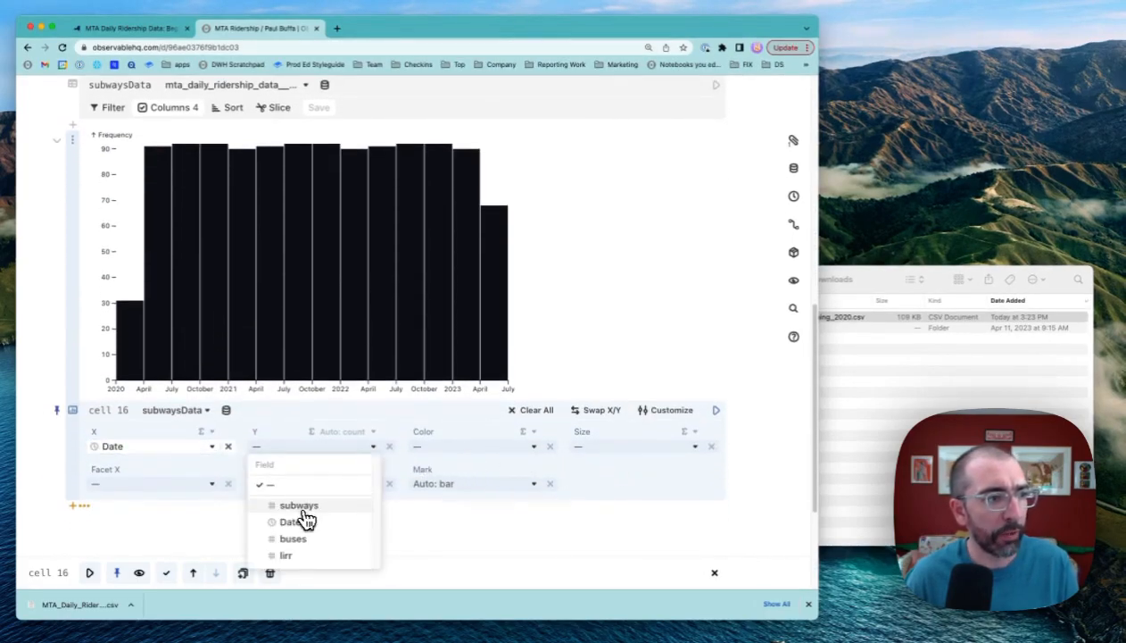
click(299, 504)
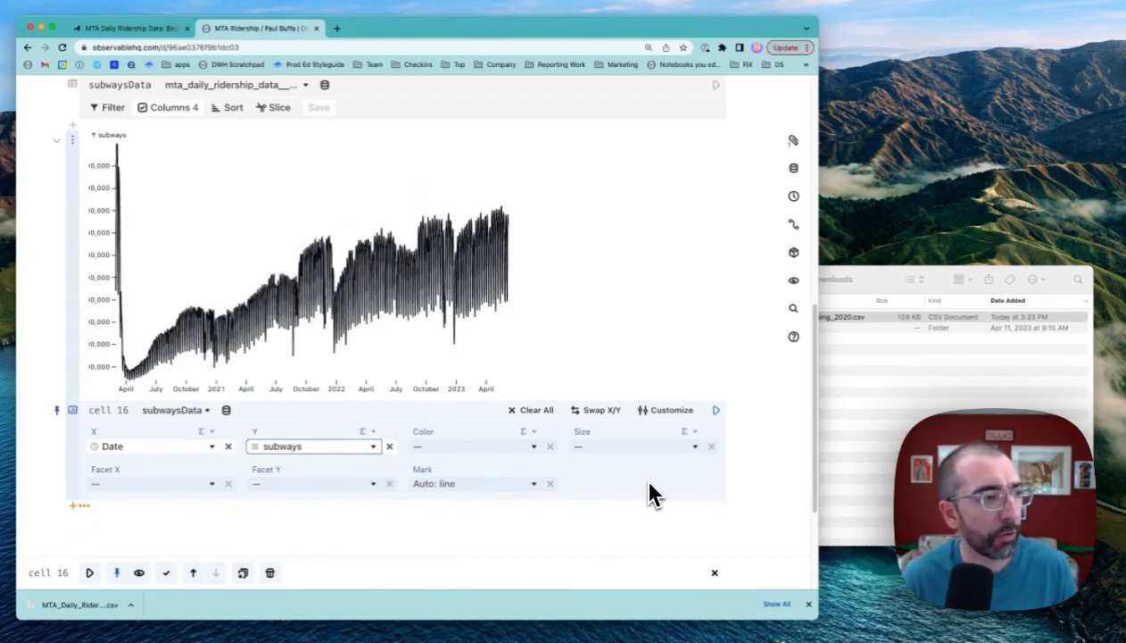
Step: Convert the chart cell into Plot.lineY JavaScript code
click(672, 410)
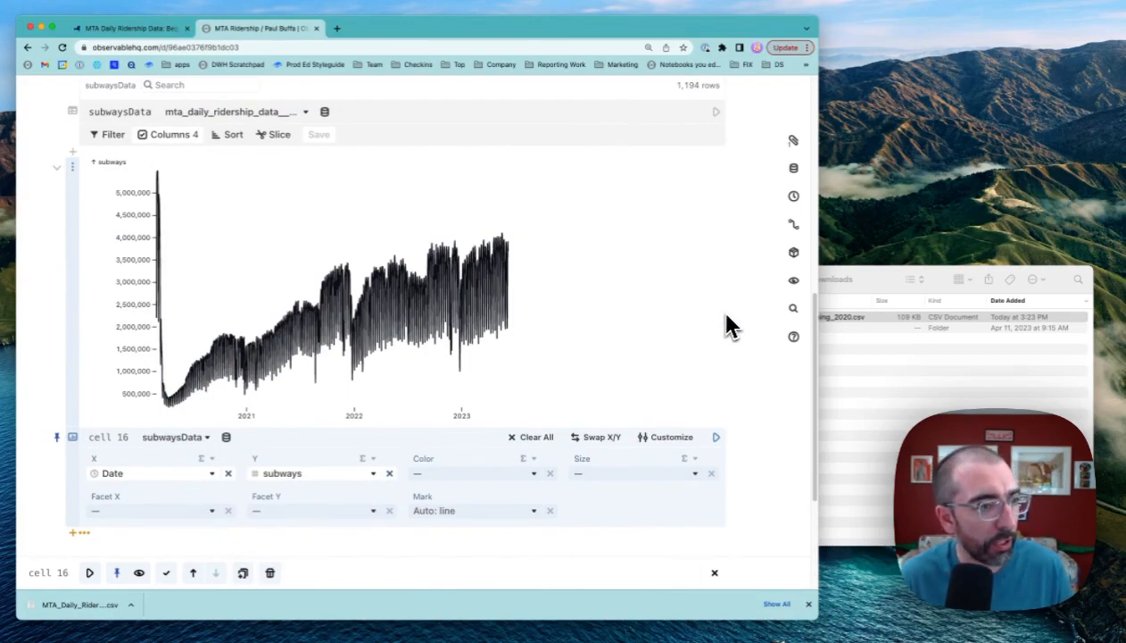
scroll(down, 3)
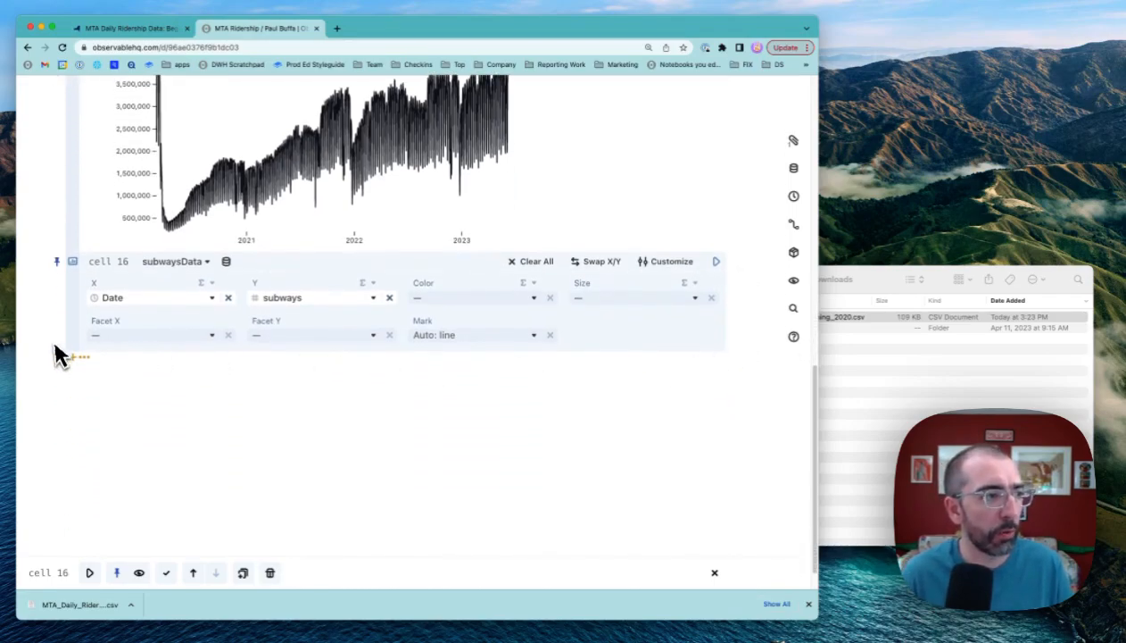
scroll(down, 3)
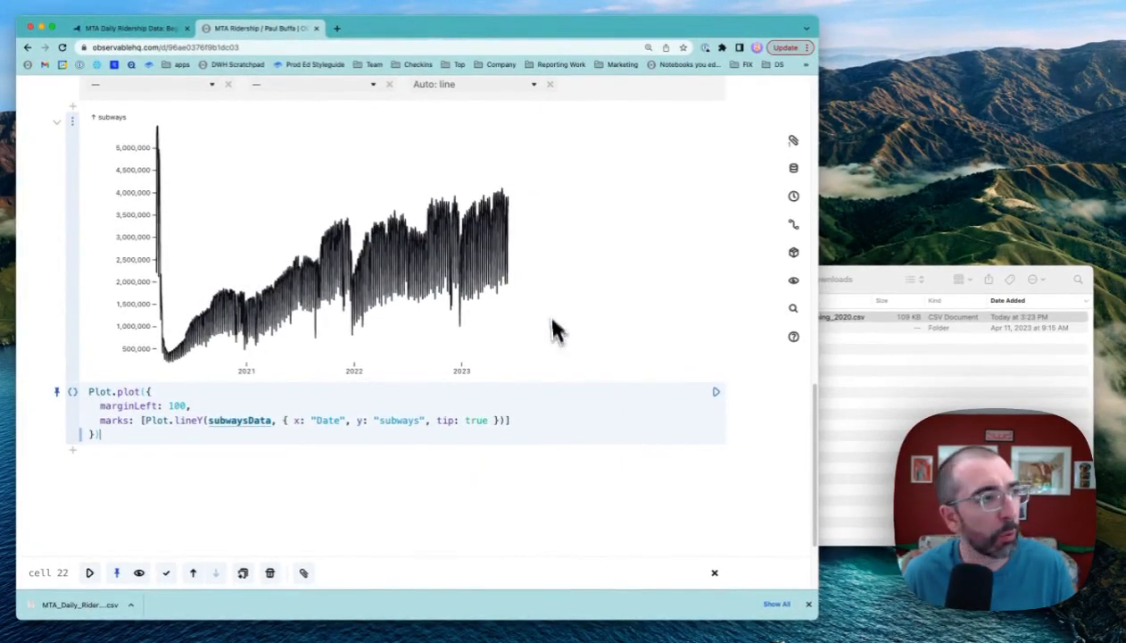
click(72, 106)
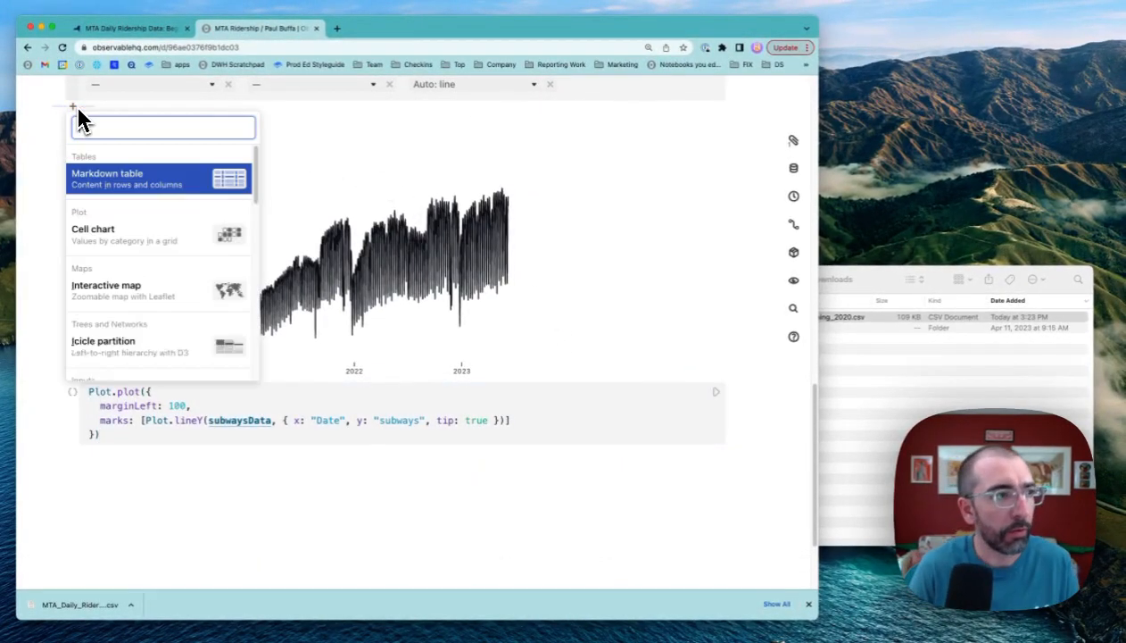
Step: Add an Inputs.radio cell for subways, buses and lirr, and set the Plot's y to radios
text(inputs.radio(["subways", "buses", "lirr"], {label: "Select one", value: "subways)
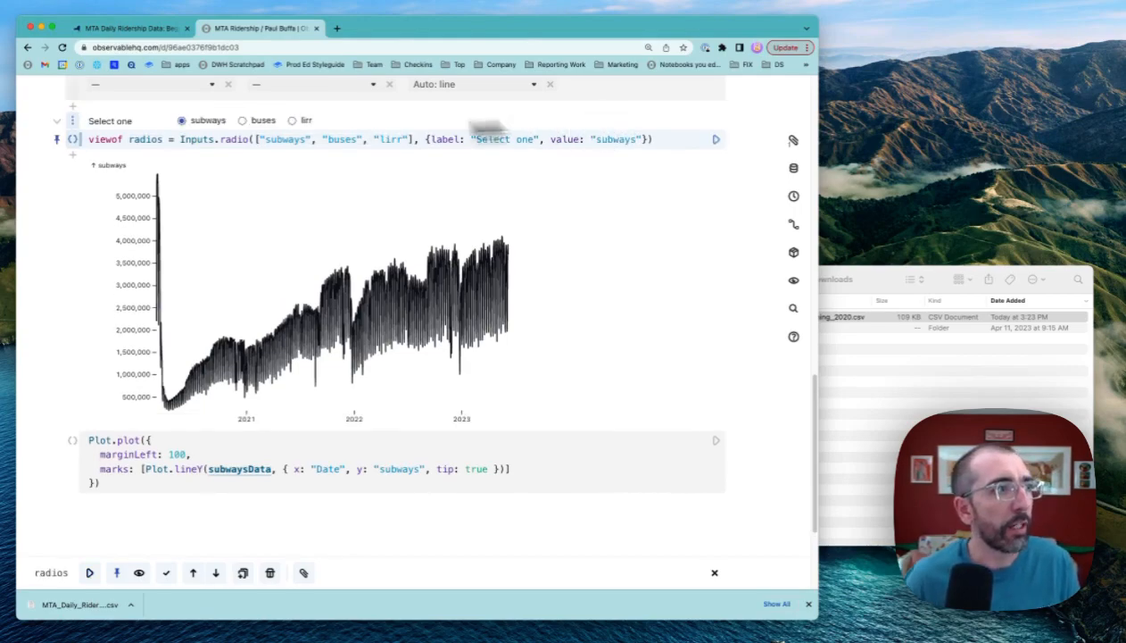
click(242, 119)
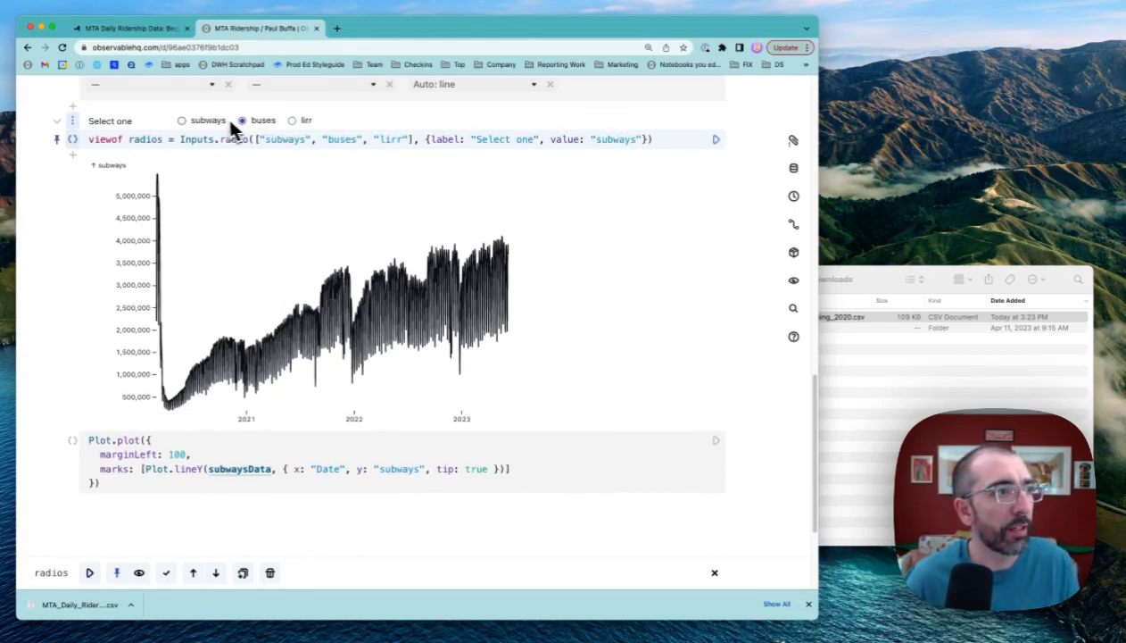
click(182, 120)
text(radio)
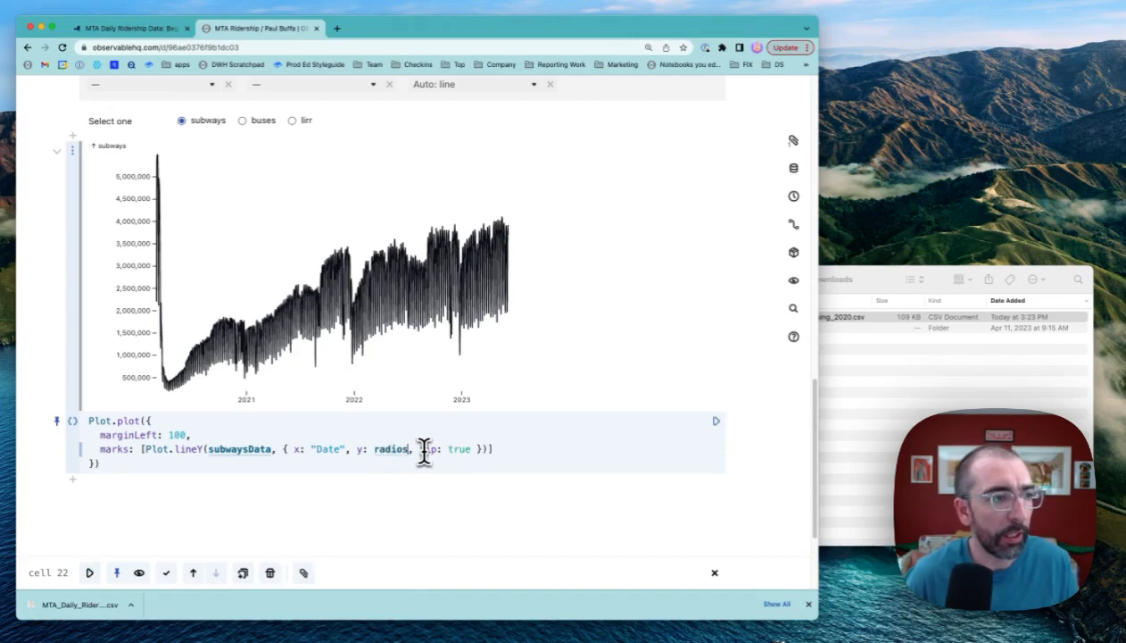
click(242, 120)
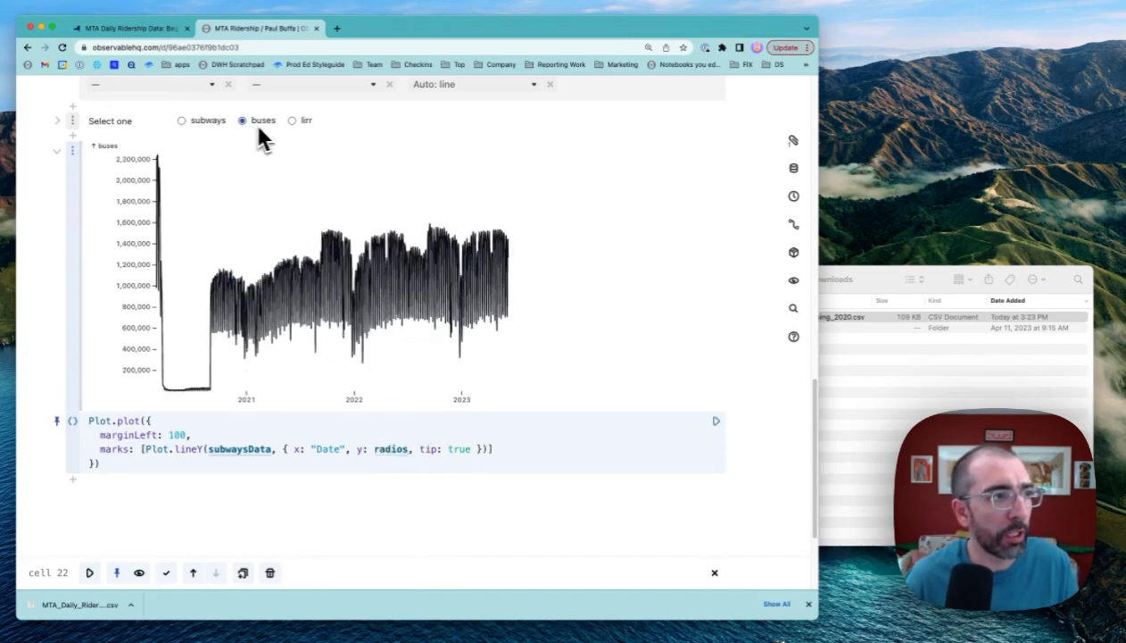
click(181, 120)
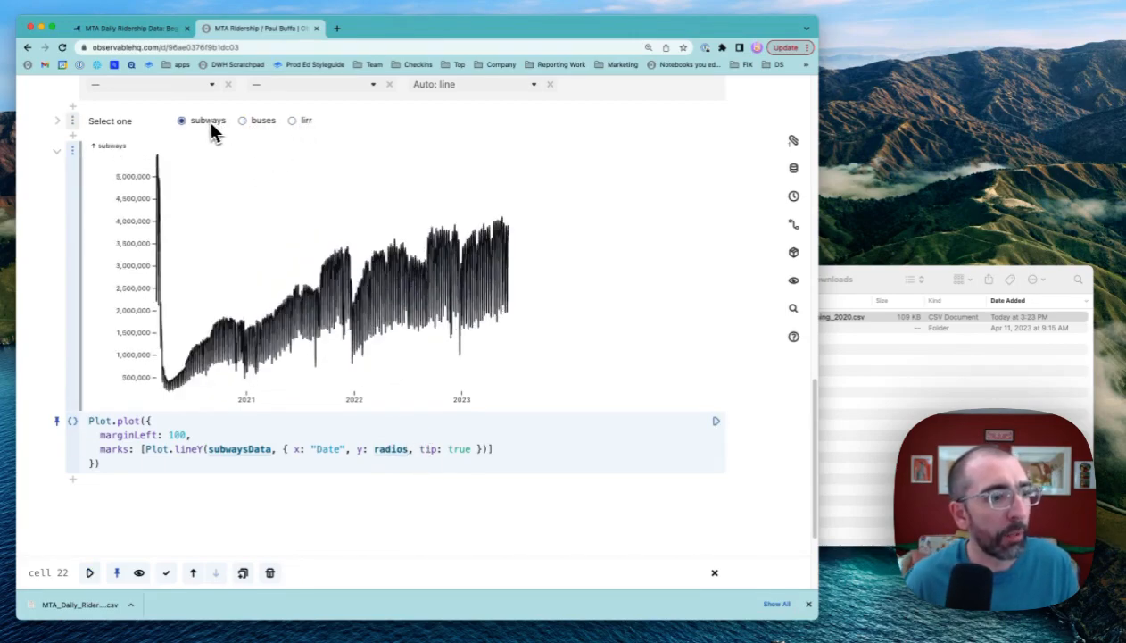
mouse_move(245, 153)
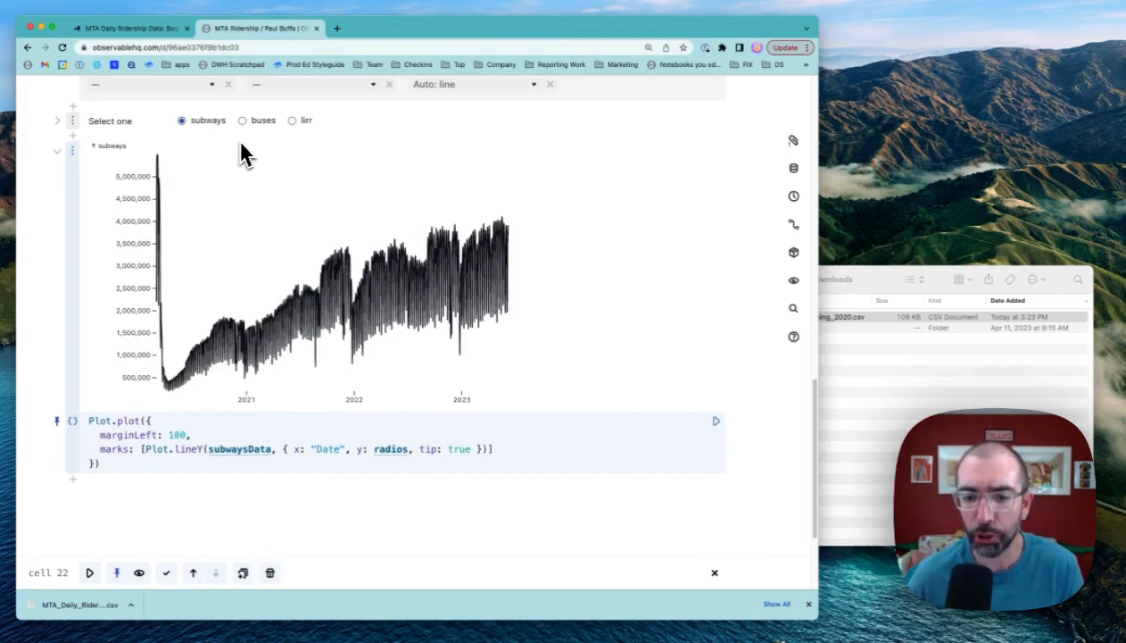